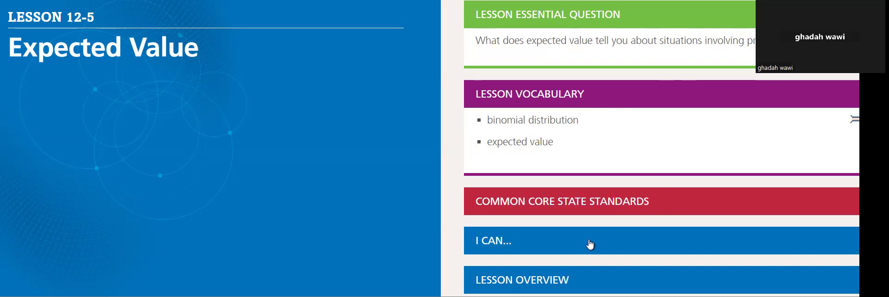
Expand the I CAN learning goal, then the Lesson Overview listing Explore & Reason and Examples 1–4
click(565, 14)
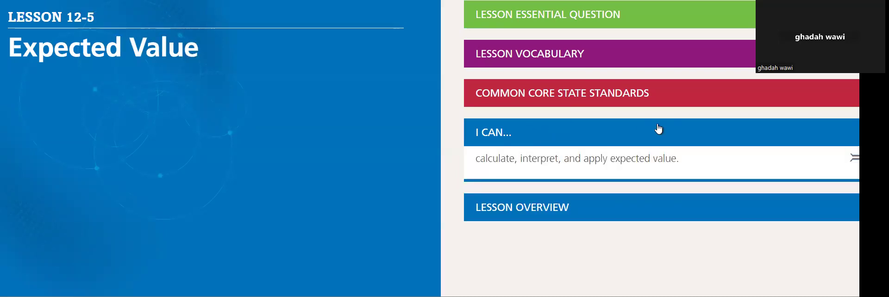
mouse_move(622, 174)
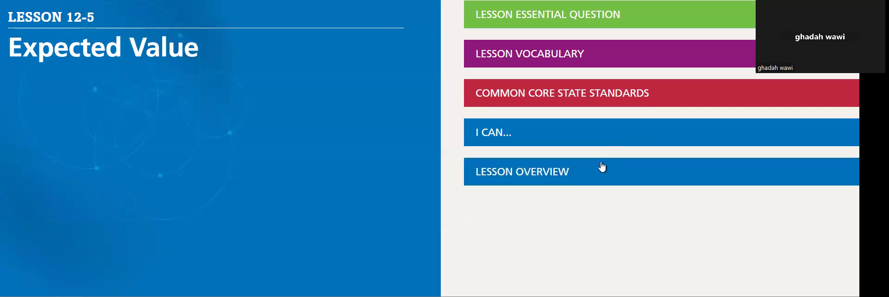
click(541, 172)
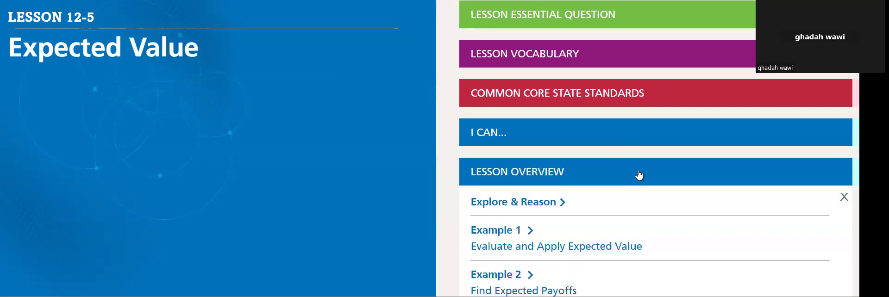
scroll(down, 3)
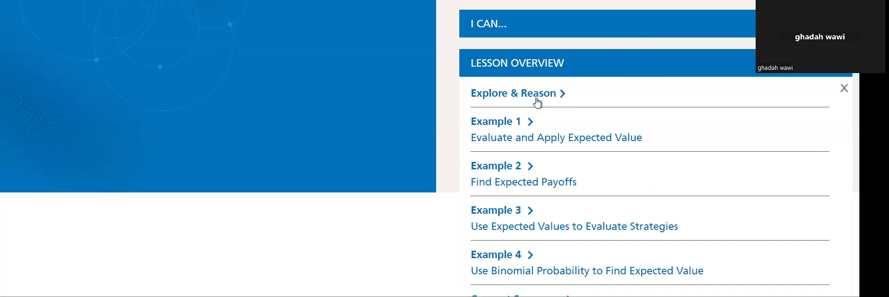
Open the Explore & Reason activity on the employee hourly wages bar graph
click(513, 93)
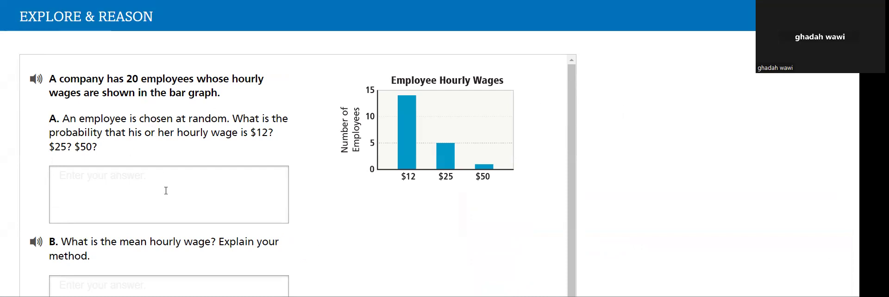
scroll(down, 3)
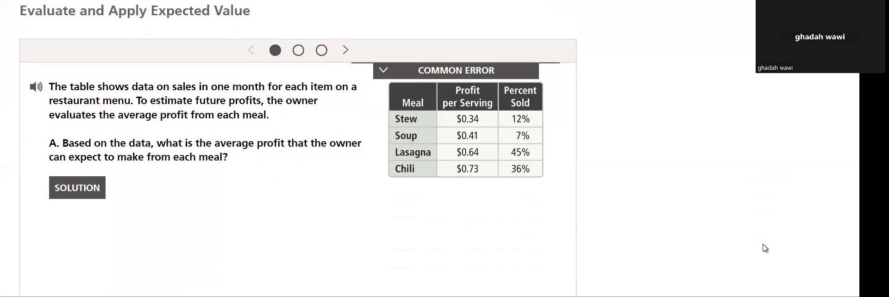
Reveal Example 1's expected-value solution for the restaurant meals and advance to its next step
scroll(down, 3)
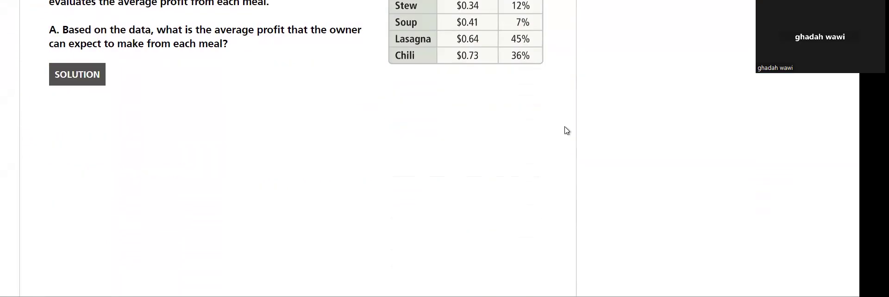
click(77, 74)
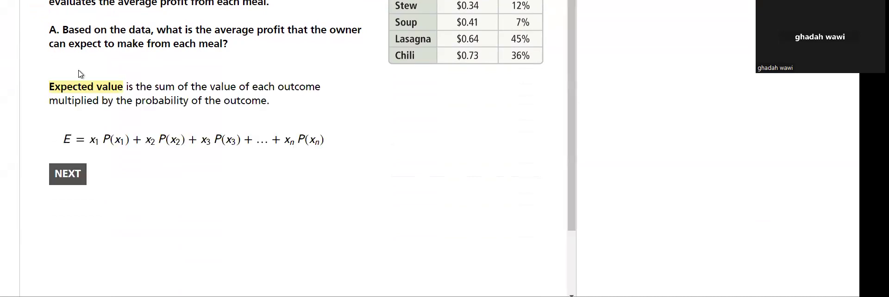
mouse_move(85, 169)
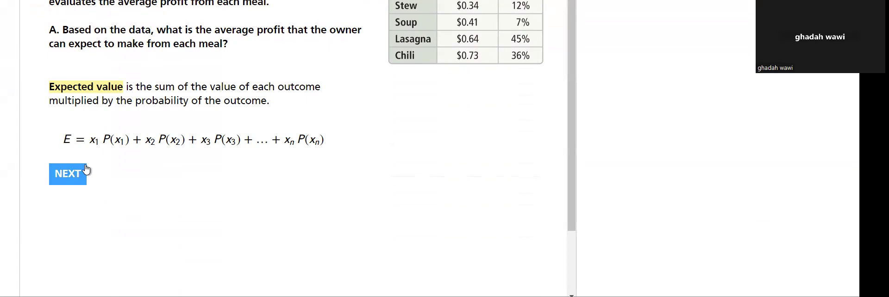
click(67, 175)
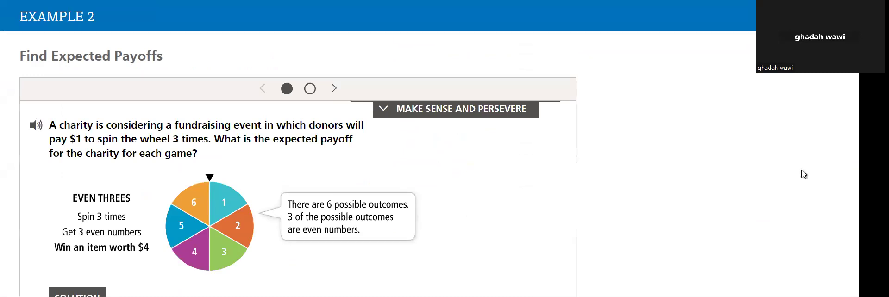
Reveal Example 2's solution and read Steps 1–3 of the spinning-wheel game's expected payoff
scroll(down, 3)
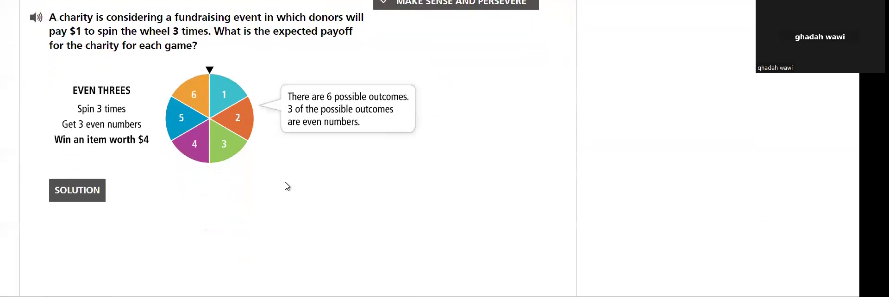
click(77, 191)
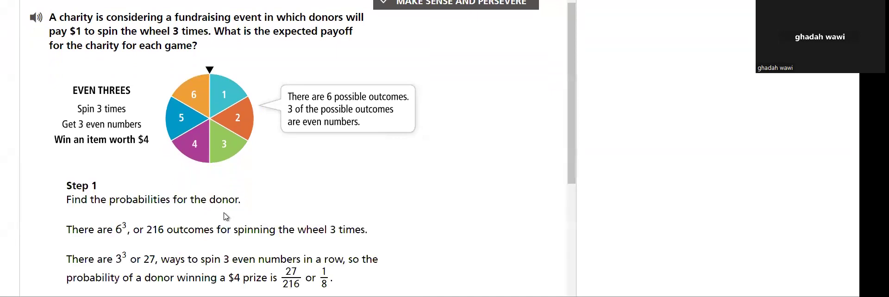
scroll(down, 3)
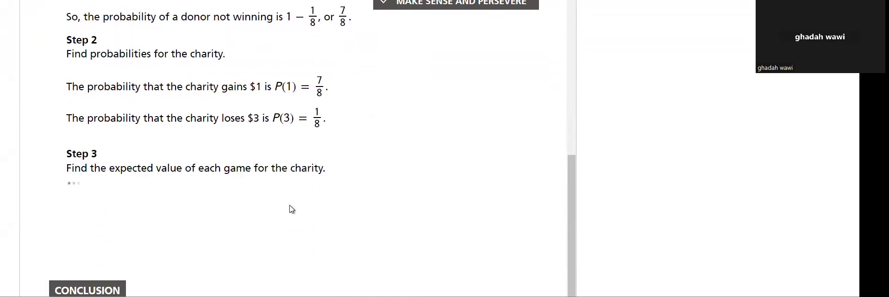
scroll(down, 3)
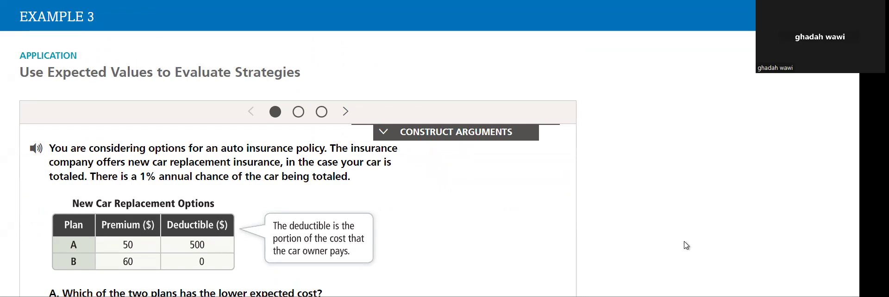
mouse_move(453, 205)
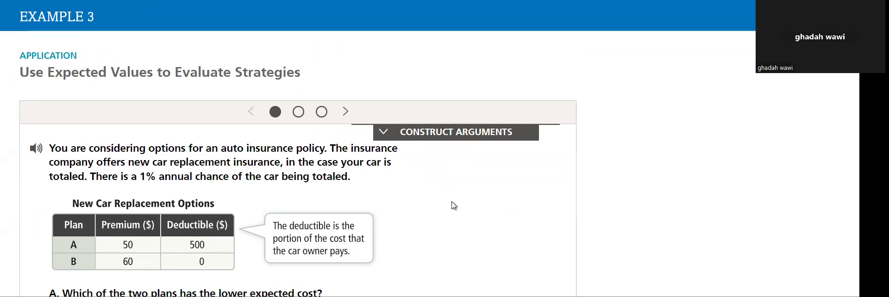
Reveal Example 3's solution showing Plan A's expected cost of $55 versus Plan B's $60
scroll(down, 3)
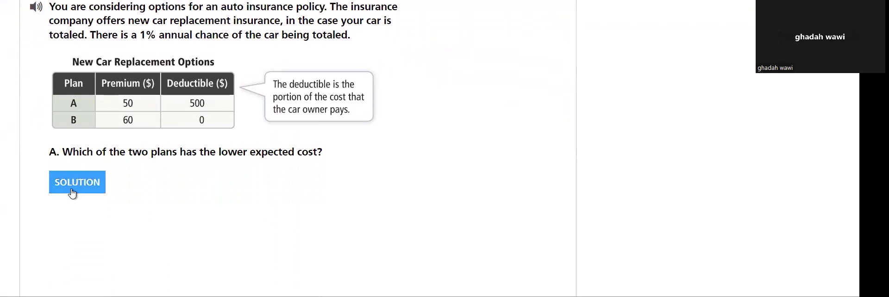
click(77, 182)
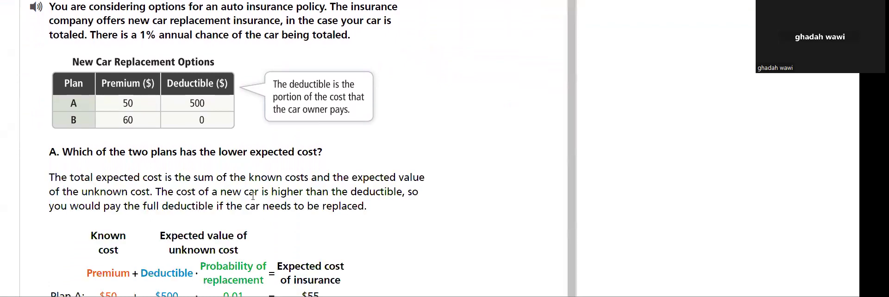
scroll(down, 3)
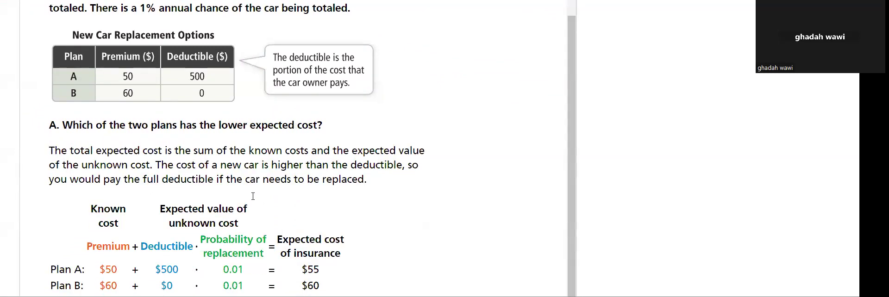
scroll(down, 3)
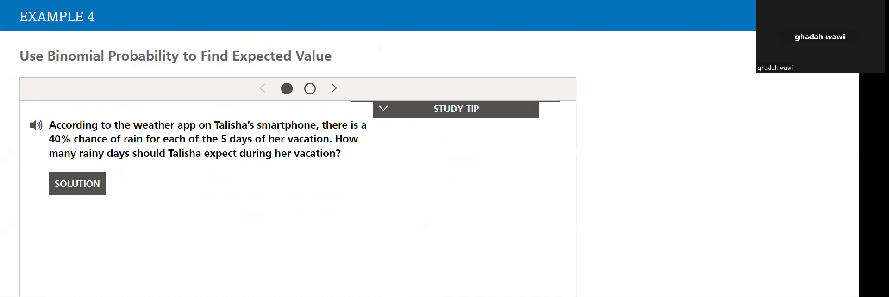
mouse_move(189, 171)
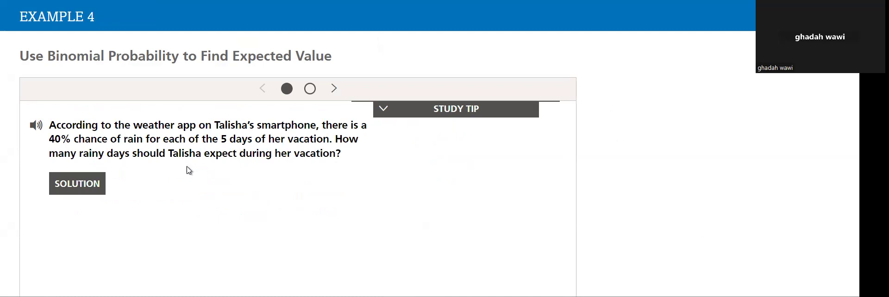
Reveal Example 4's solution of 2 expected rainy days, then the binomial formula E = np step
click(76, 183)
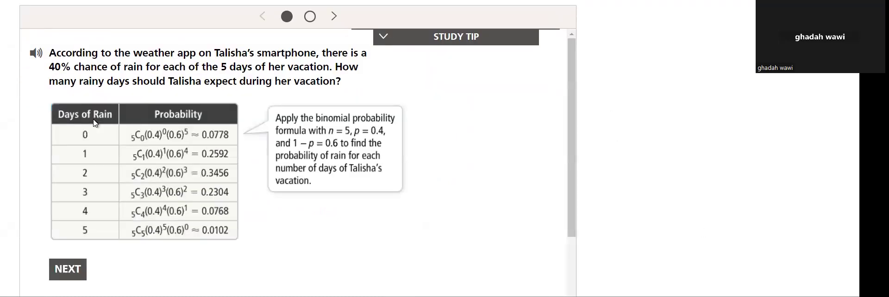
scroll(down, 3)
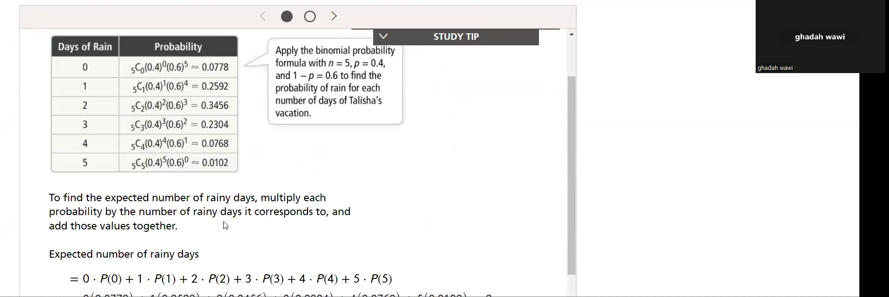
scroll(down, 3)
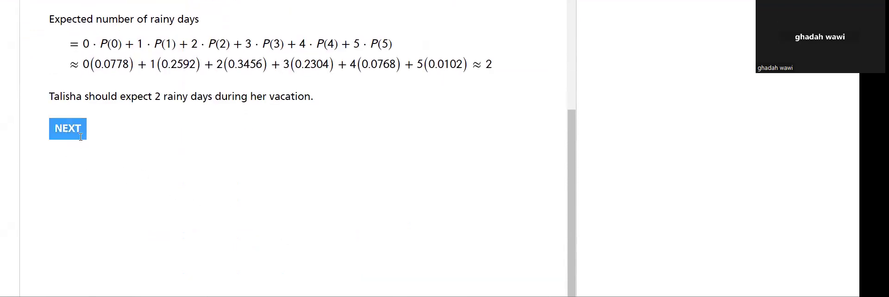
click(66, 129)
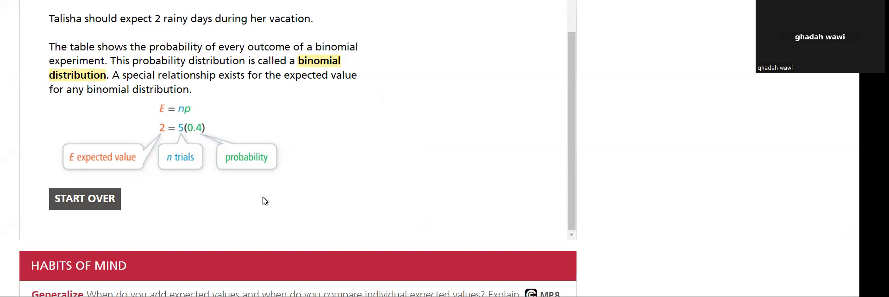
mouse_move(144, 122)
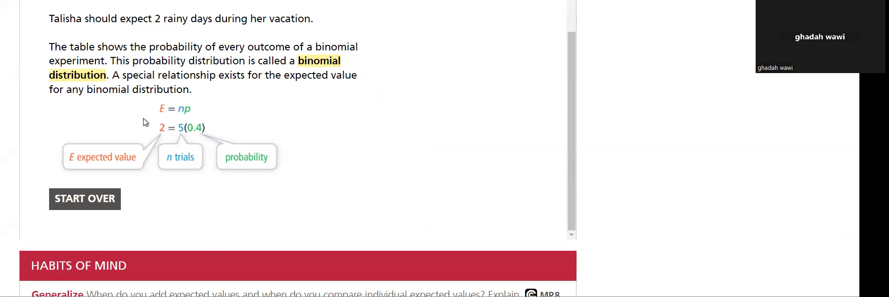
mouse_move(174, 116)
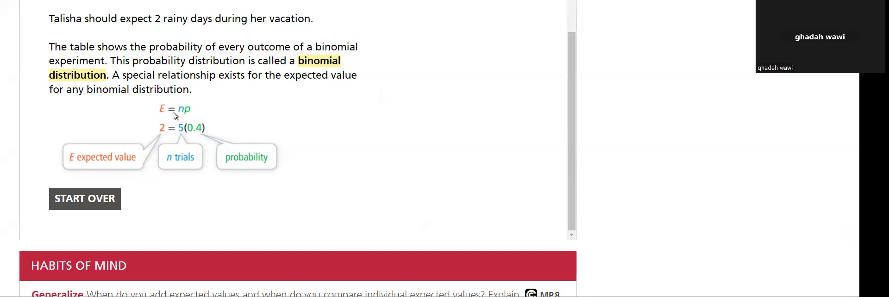
mouse_move(241, 240)
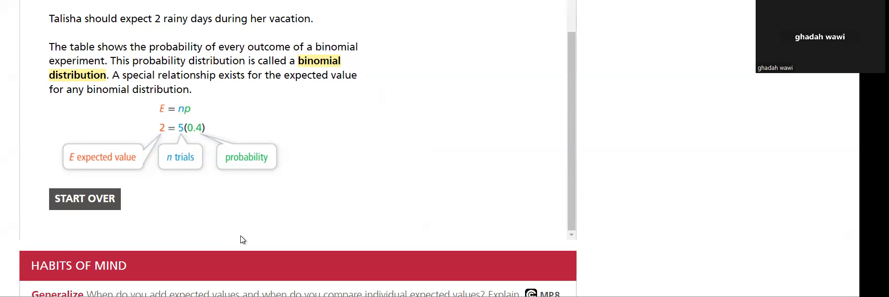